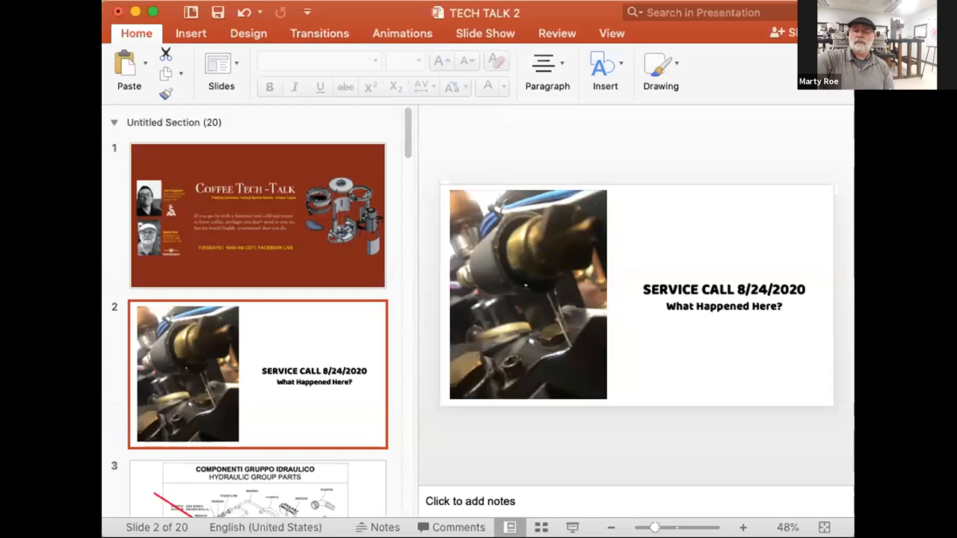
mouse_move(426, 88)
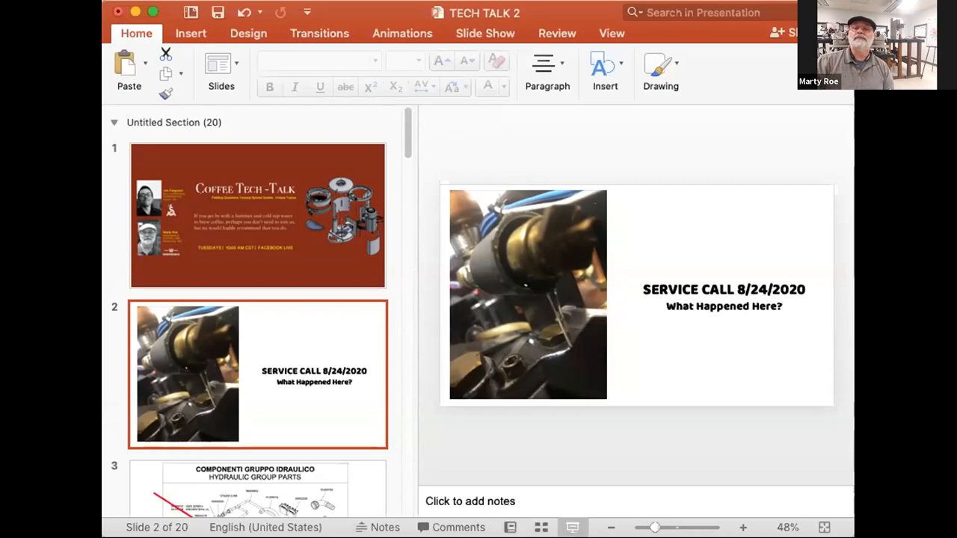
Start the slide show in presenter view from slide 2, 'Service Call 8/24/2020'
left_click(484, 33)
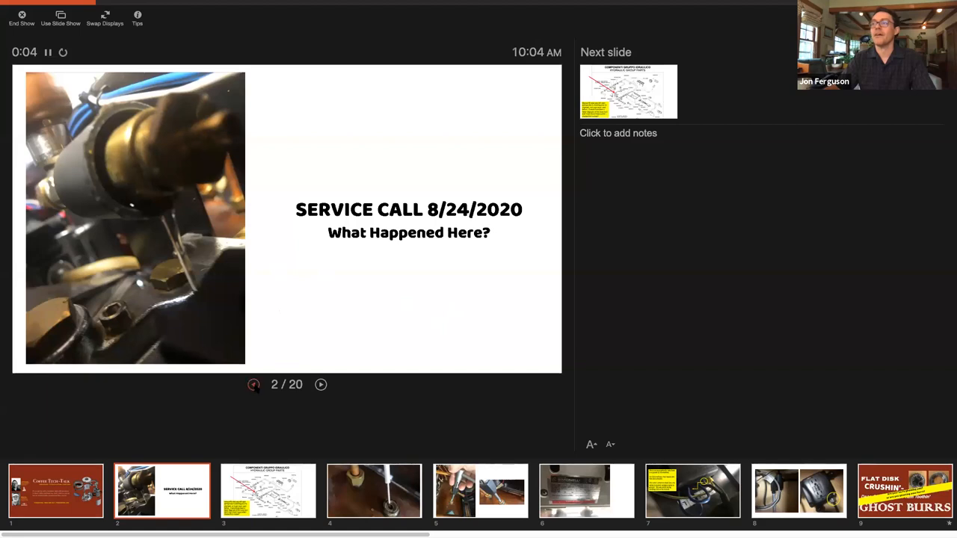
Go back one slide to the 'Coffee Tech-Talk' title slide (slide 1)
left_click(253, 384)
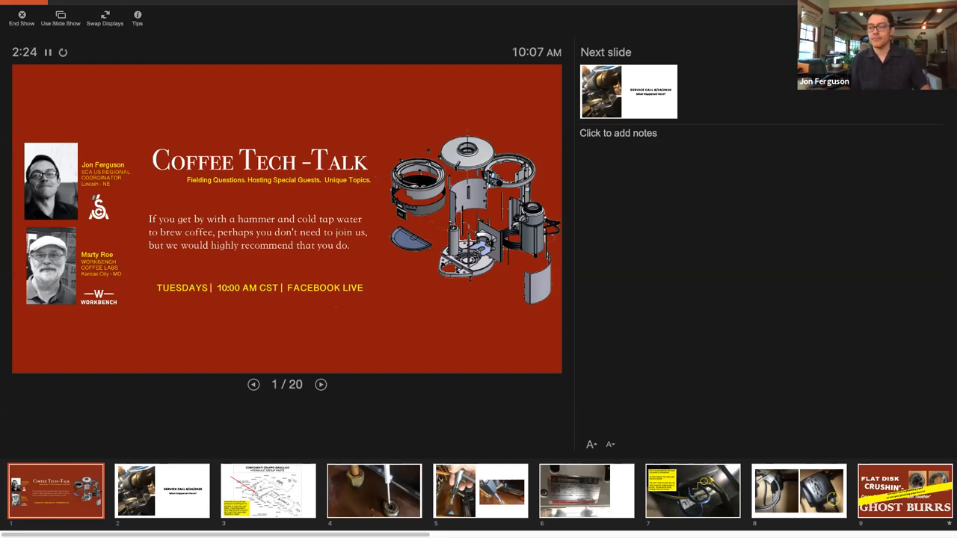
Advance to slide 3, 'Componenti Gruppo Idraulico', about the open manual fill valve
left_click(321, 384)
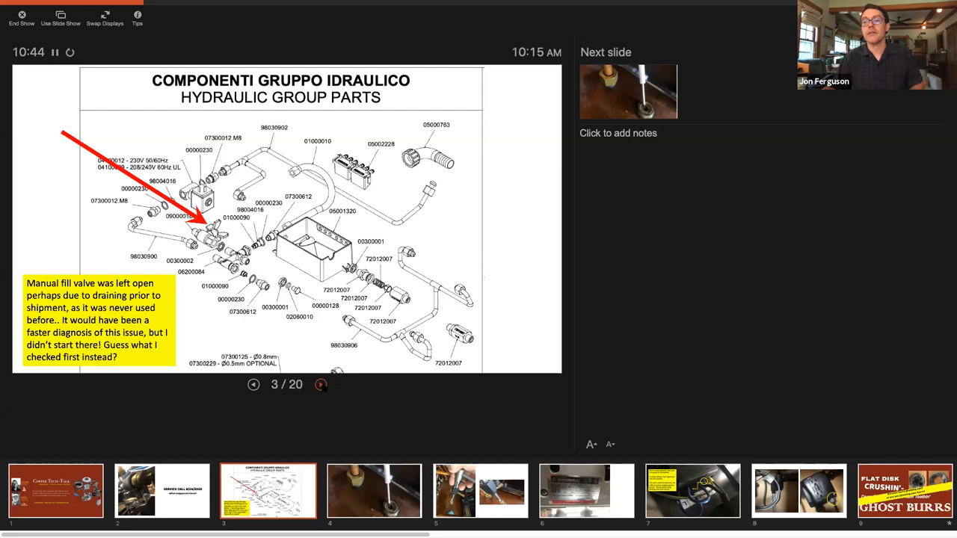
Advance to slide 4, the probe in the brass boiler fitting close-up
left_click(320, 384)
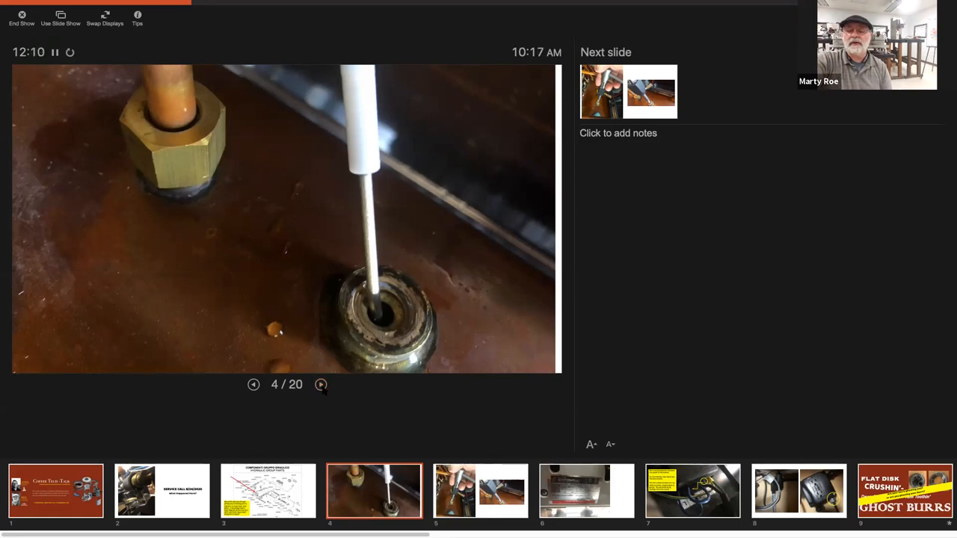
Advance to slide 5, showing two photos of the tool on the fitting
left_click(321, 384)
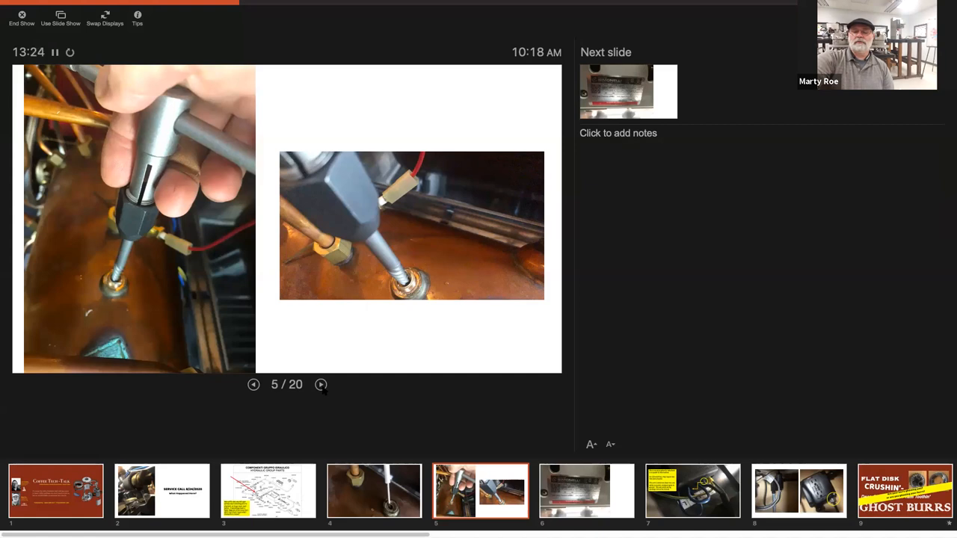
Advance to slide 6, the Nuova Simonelli rating plate photo
left_click(320, 384)
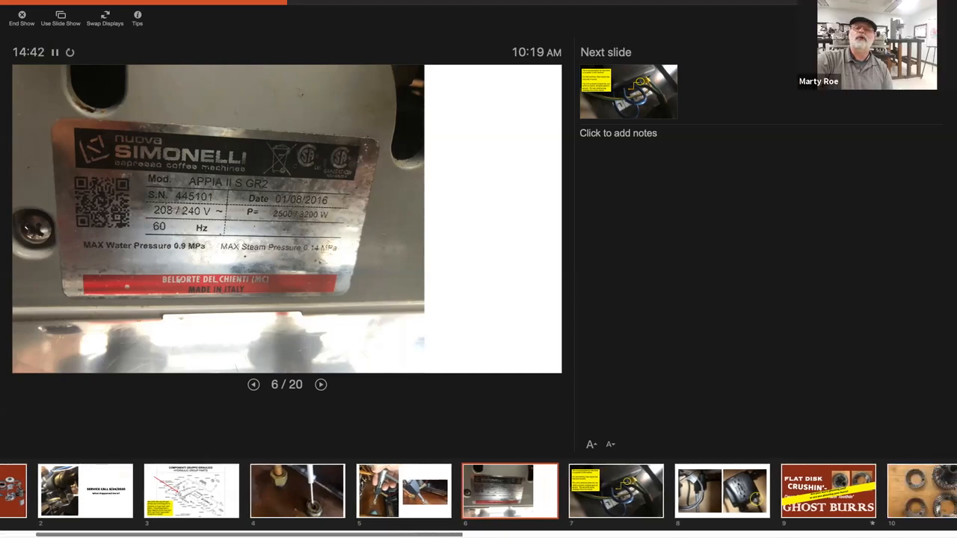
Step past the GHOST BURRS title slide to slide 8, the outlet box photos
scroll("right", 3)
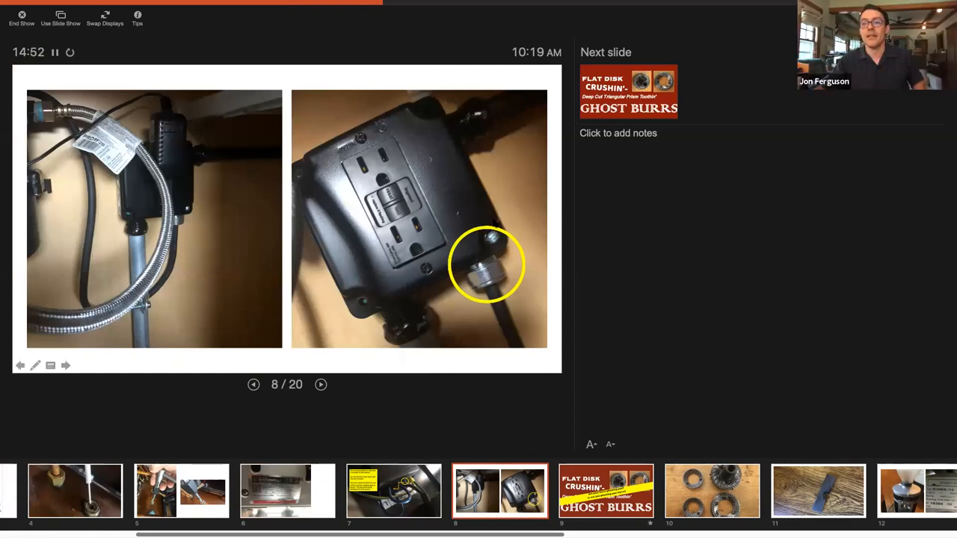
left_click(321, 384)
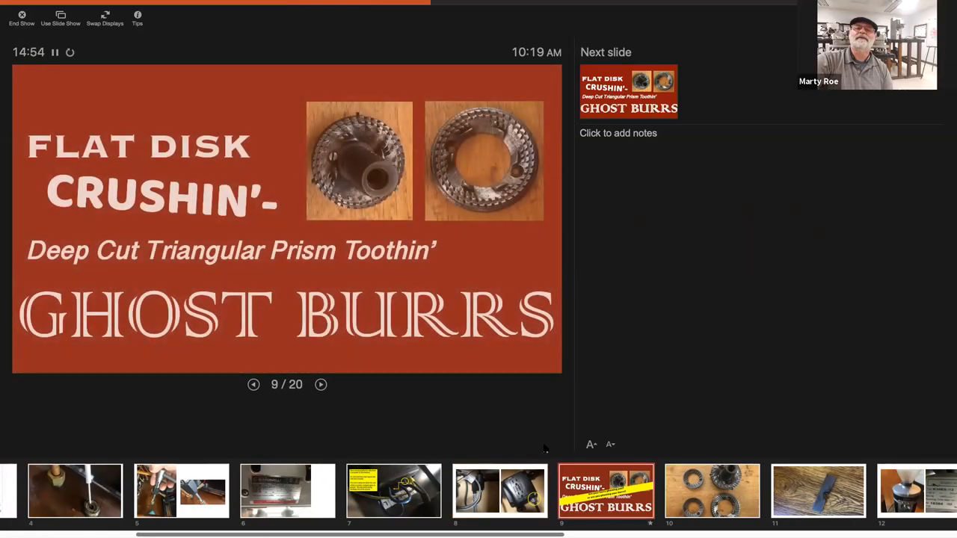
left_click(254, 384)
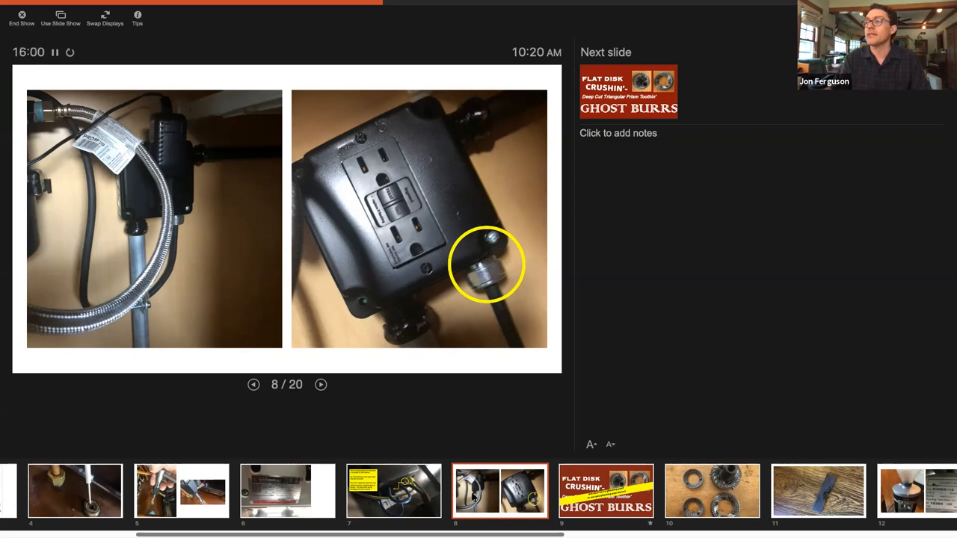
left_click(254, 384)
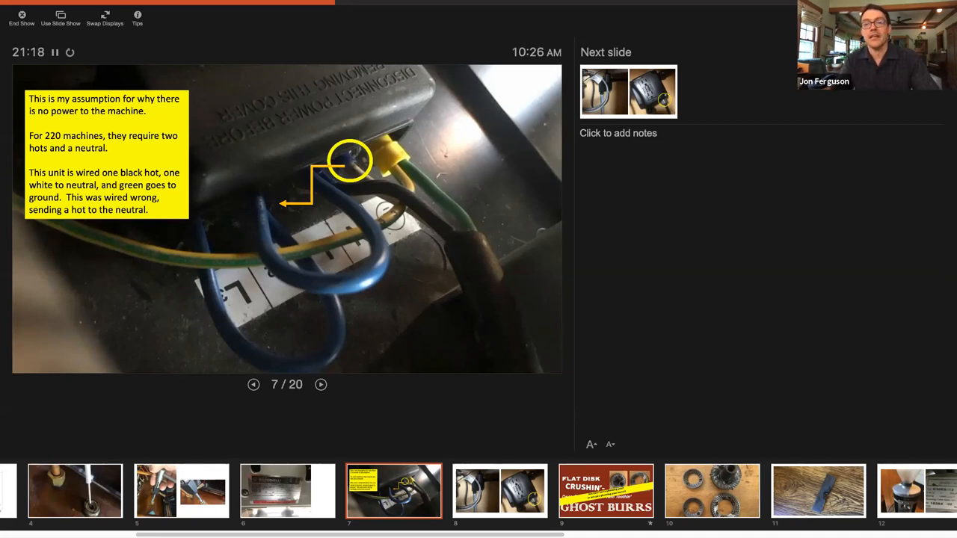
mouse_move(173, 201)
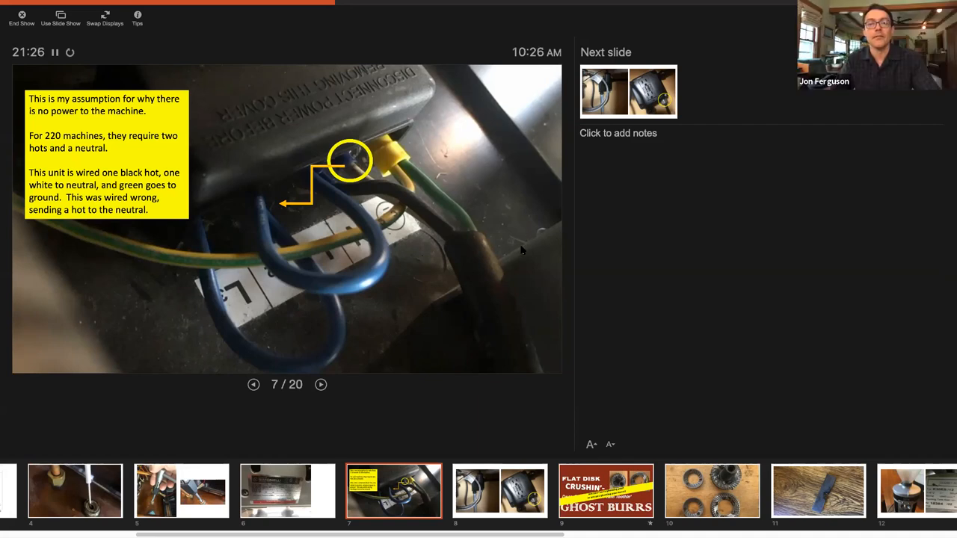
mouse_move(500, 232)
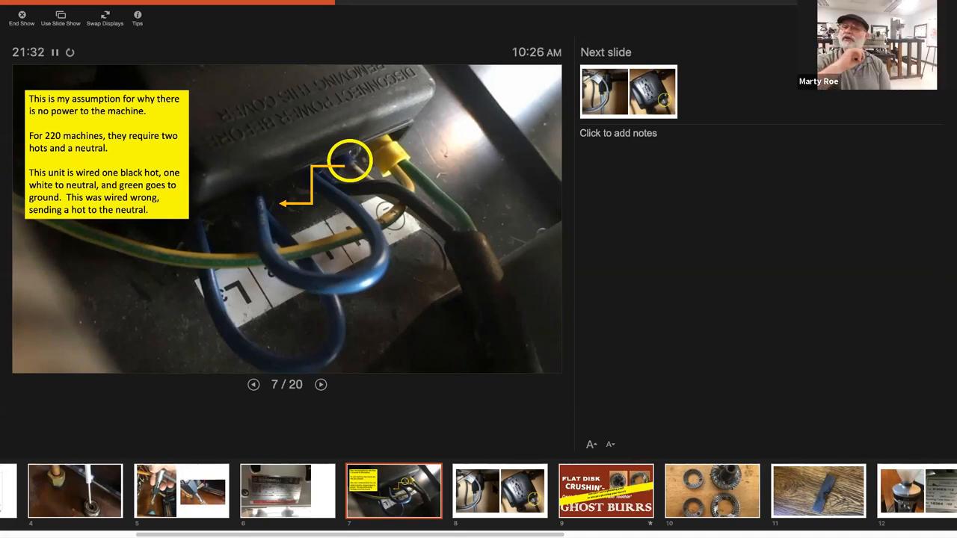
Advance two slides through the deck toward the grinder rating plate slide
left_click(320, 384)
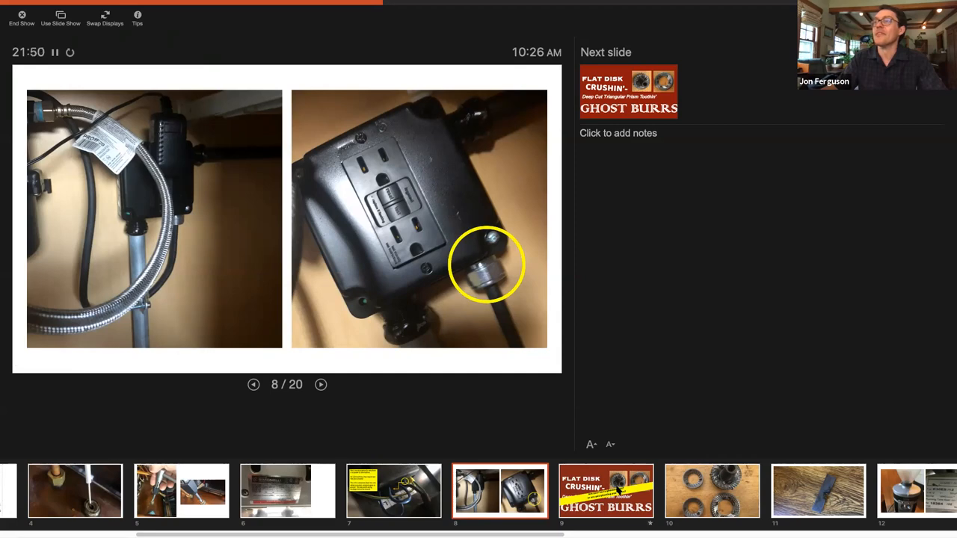
left_click(321, 384)
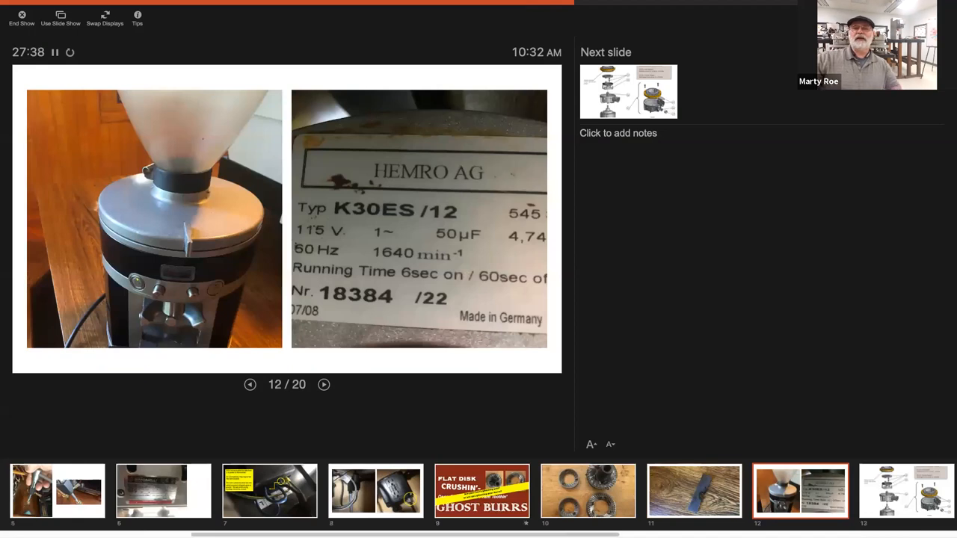
mouse_move(227, 366)
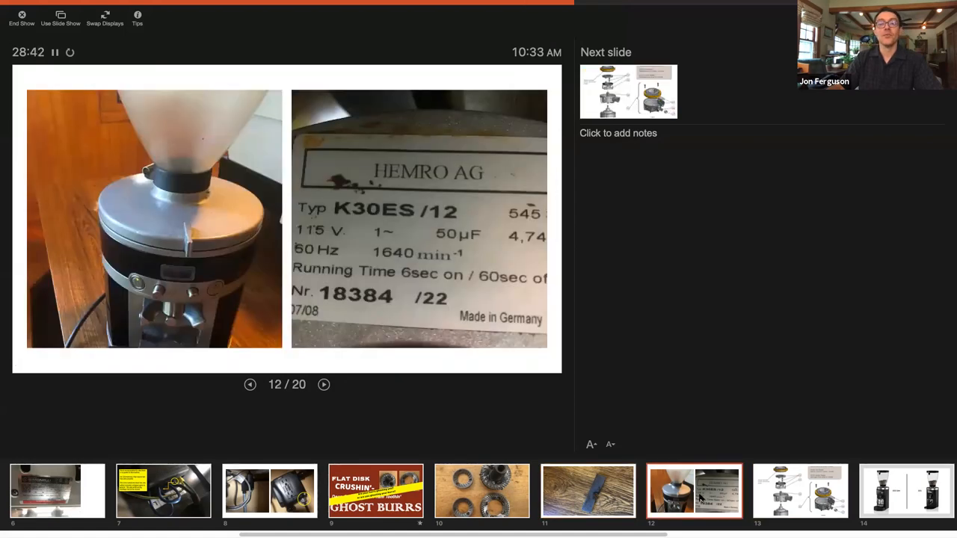
mouse_move(724, 501)
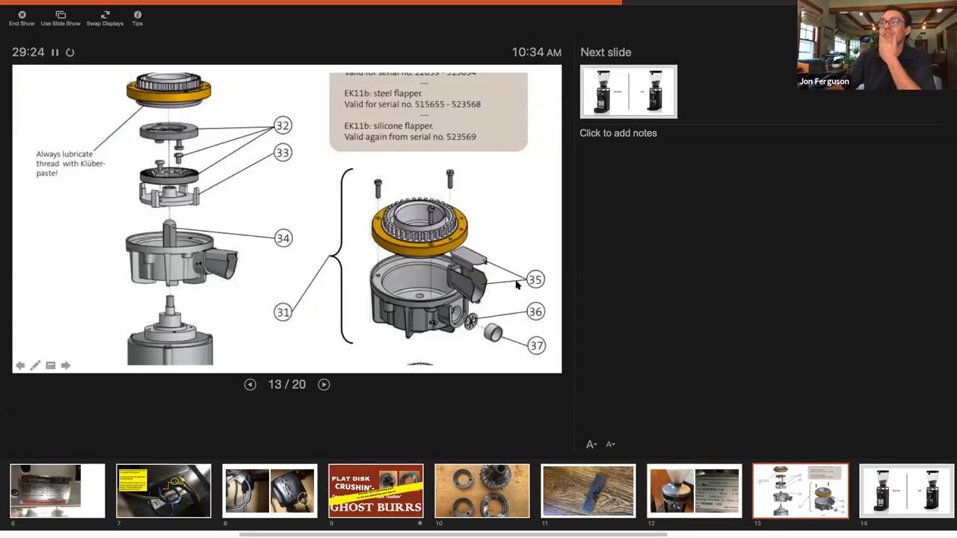
Advance to slide 14, the E65S GbW versus E65S grinder comparison
left_click(323, 384)
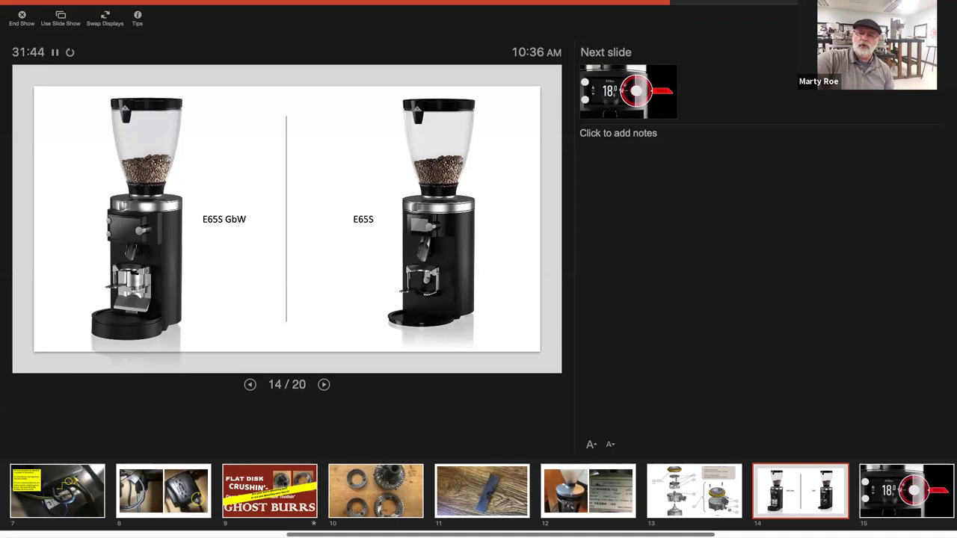
Move on from slide 14 toward slide 19, the La Marzocco hydraulic assembly diagram
scroll("right", 3)
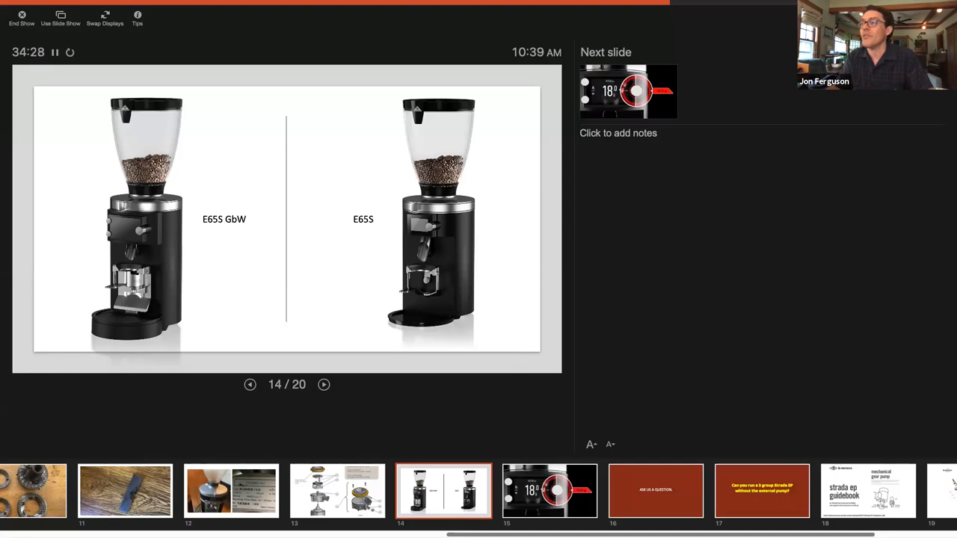
left_click(323, 384)
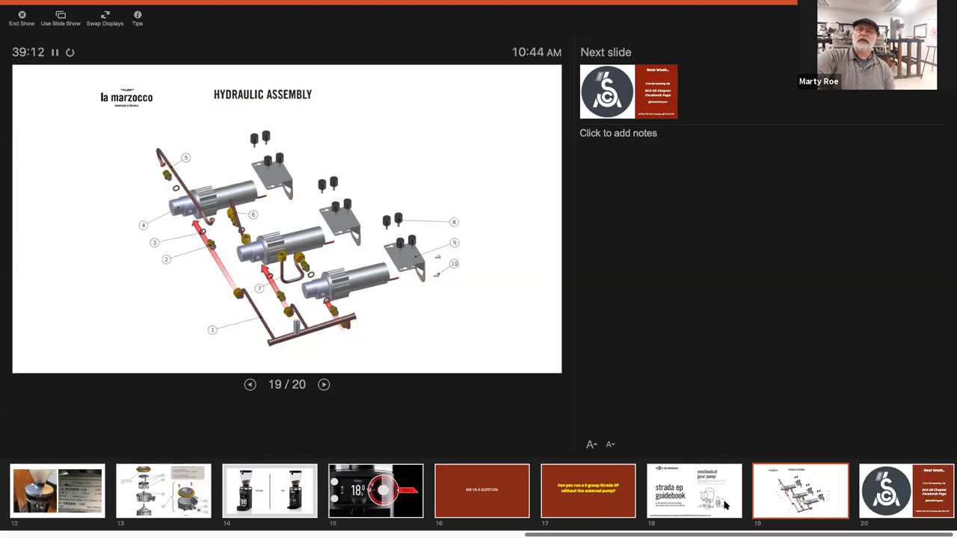
mouse_move(712, 512)
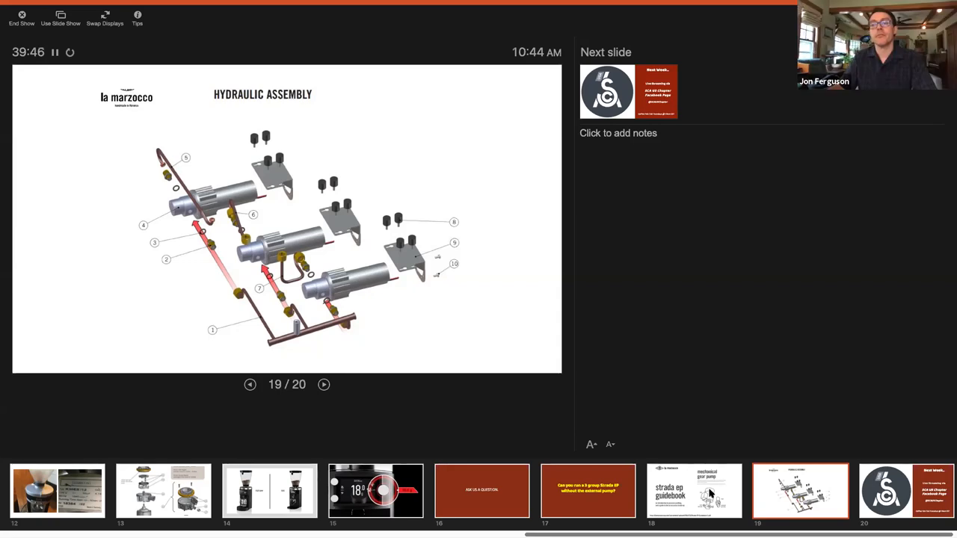
Jump back to slide 18 of 20, the Strada EP guidebook page on the mechanical gear pump
left_click(250, 384)
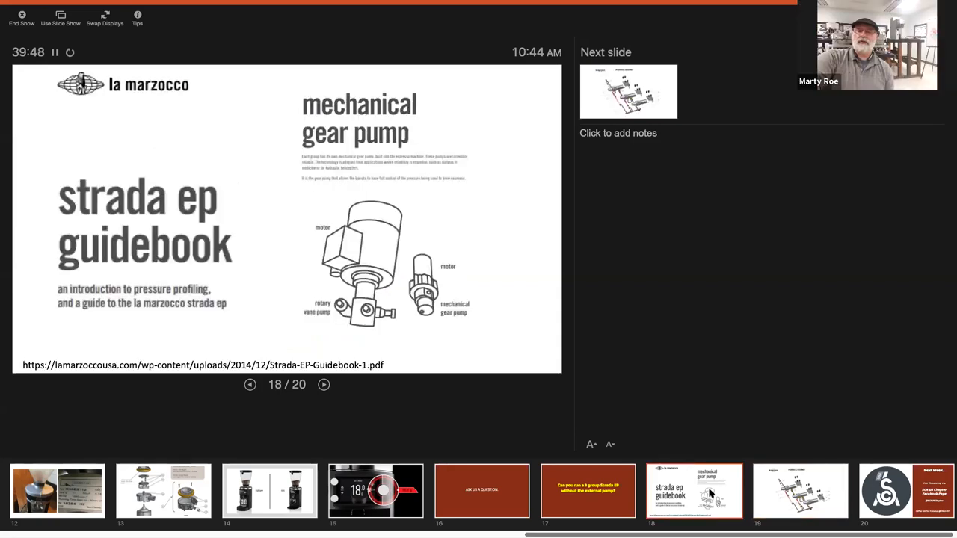